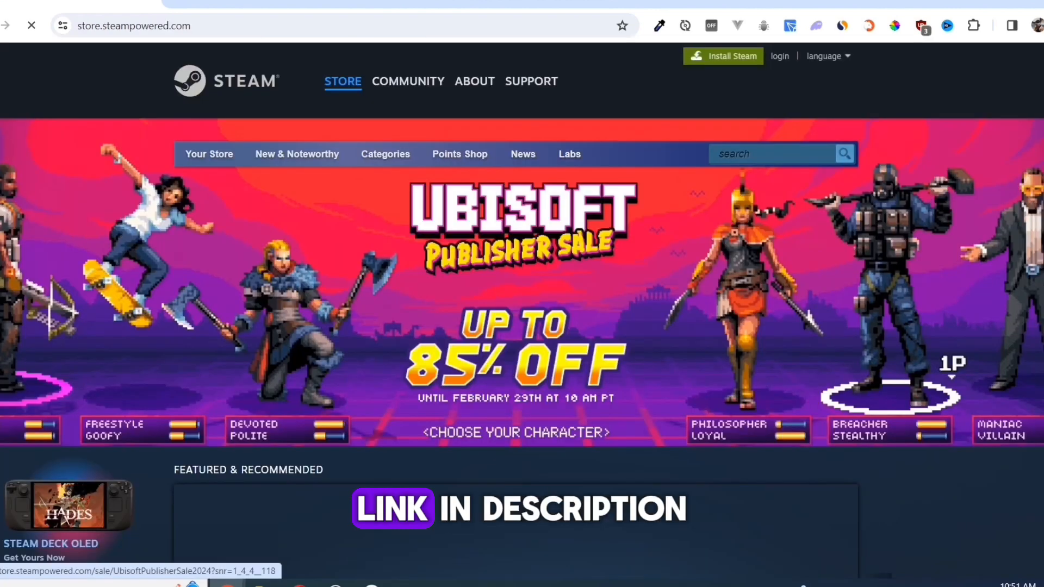
- Download the SteamSetup installer from the About Steam page's Install Steam button
{"action": "left_click", "coordinate": [474, 81]}
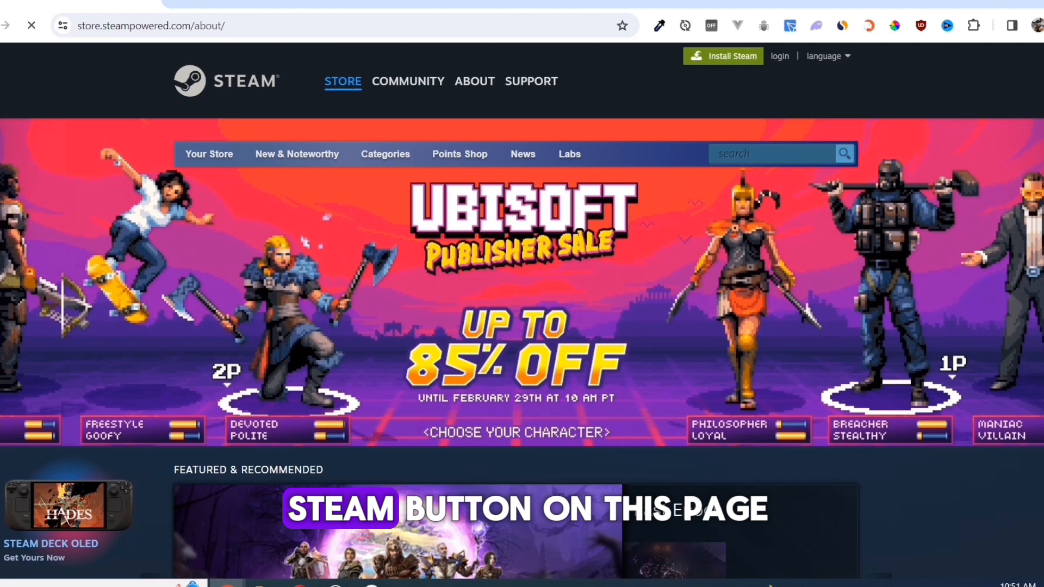
{"action": "left_click", "coordinate": [475, 80]}
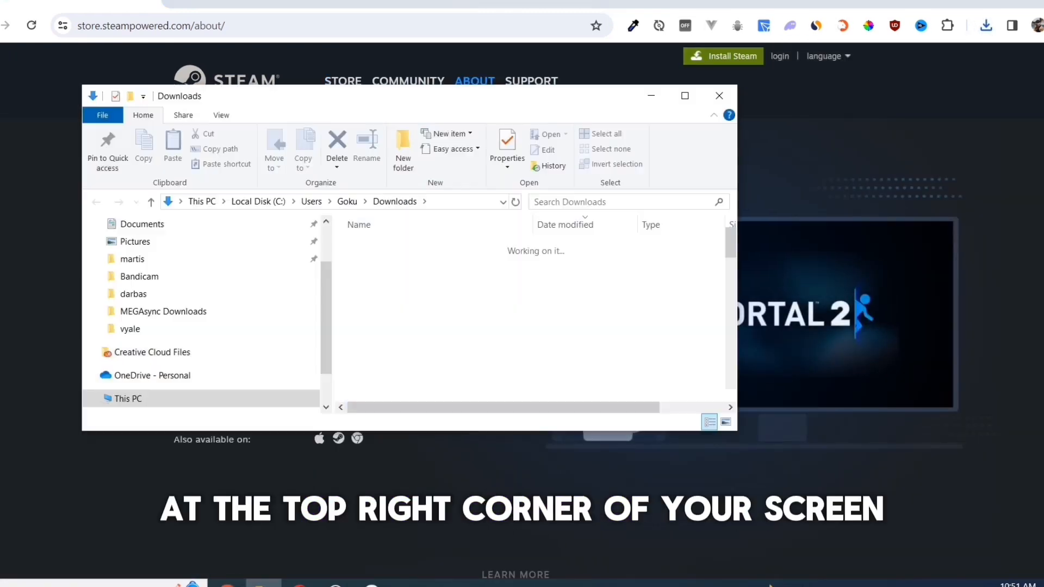
- Run SteamSetup (1) from the Downloads folder and sign in to the Steam client
{"action": "left_click", "coordinate": [392, 265]}
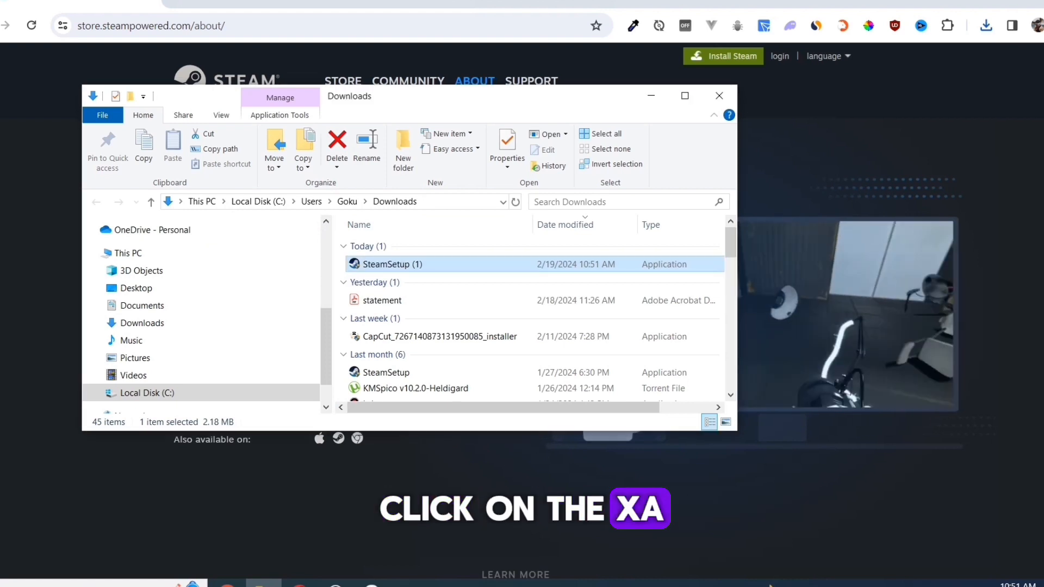
{"action": "double_click", "coordinate": [391, 264]}
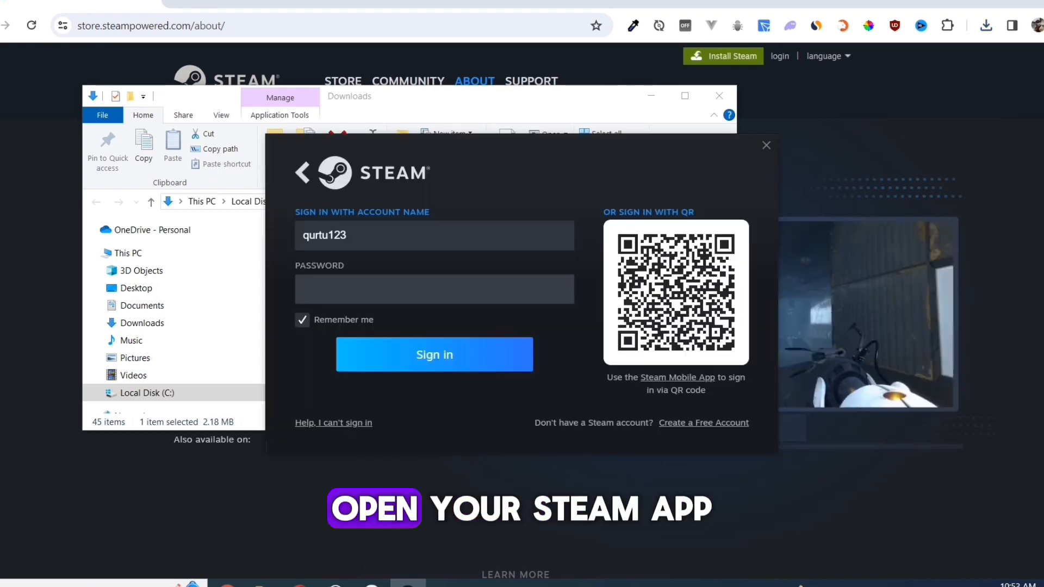
{"action": "left_click", "coordinate": [434, 354]}
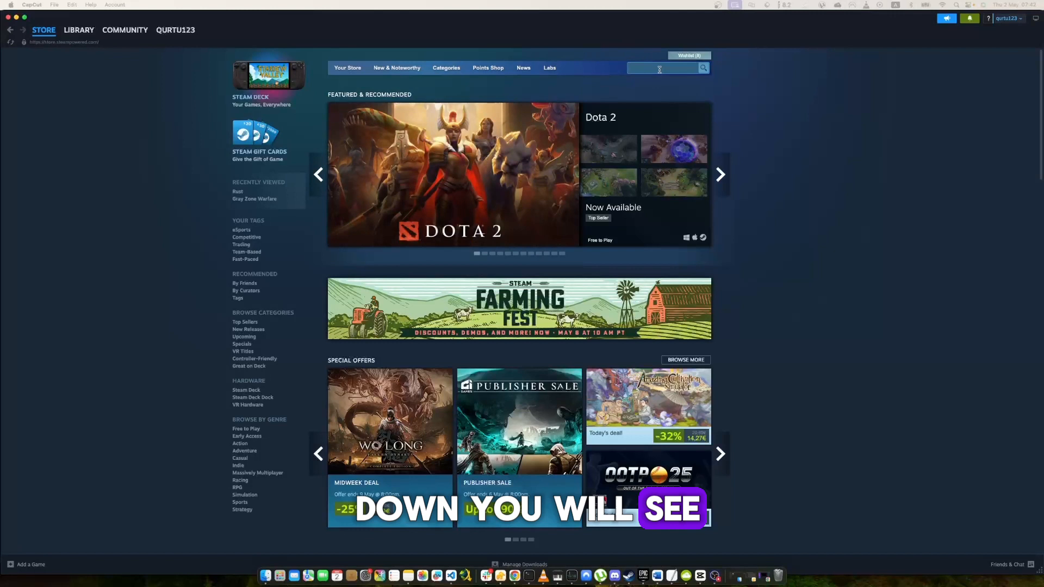
- Search 'pools', add POOLS to the cart, and continue from the cart to payment
{"action": "type", "text": "pools"}
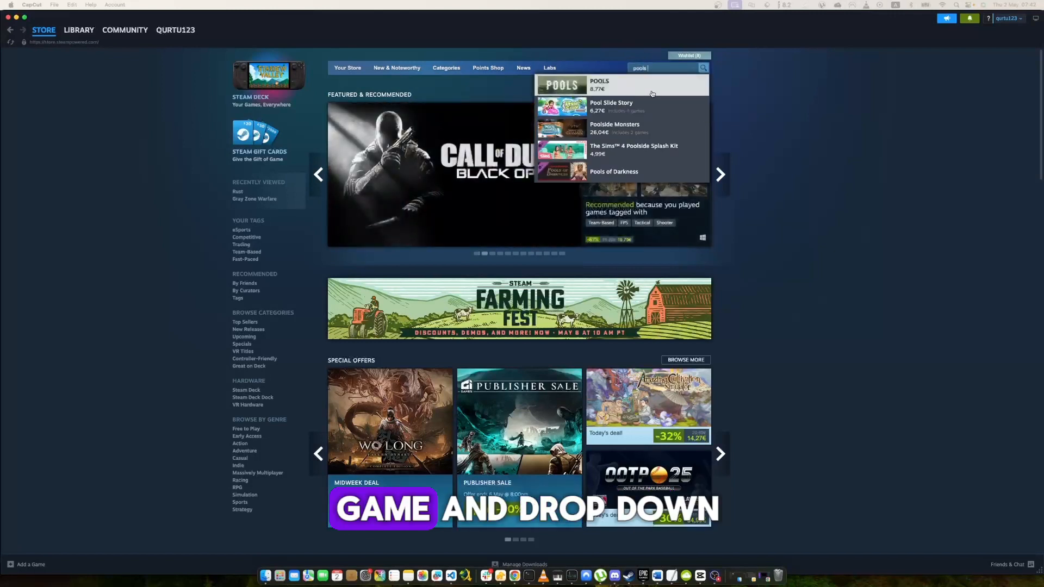
{"action": "left_click", "coordinate": [599, 83]}
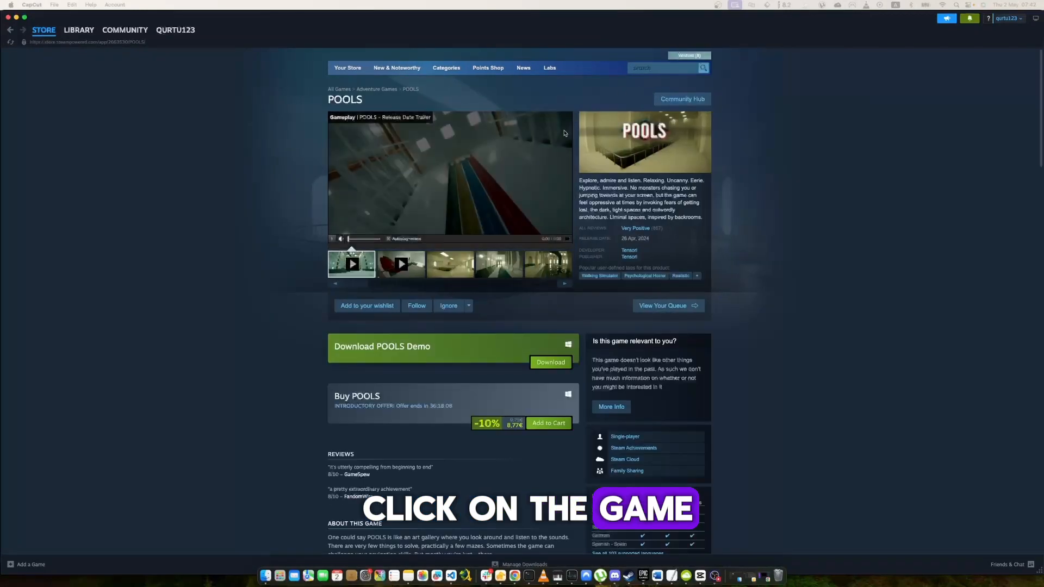
{"action": "scroll", "scroll_direction": "down", "scroll_amount": 3}
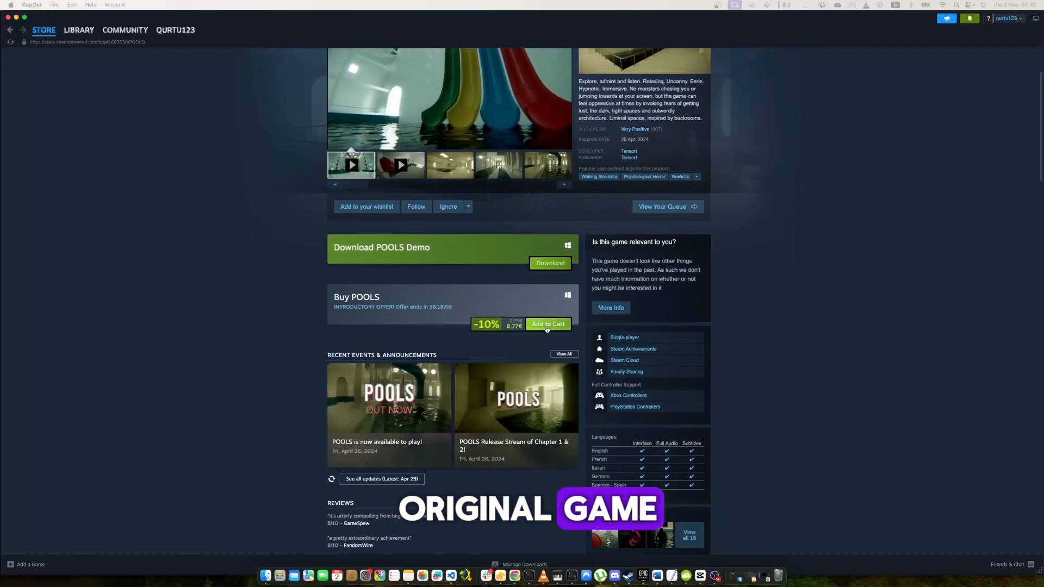
{"action": "left_click", "coordinate": [548, 324]}
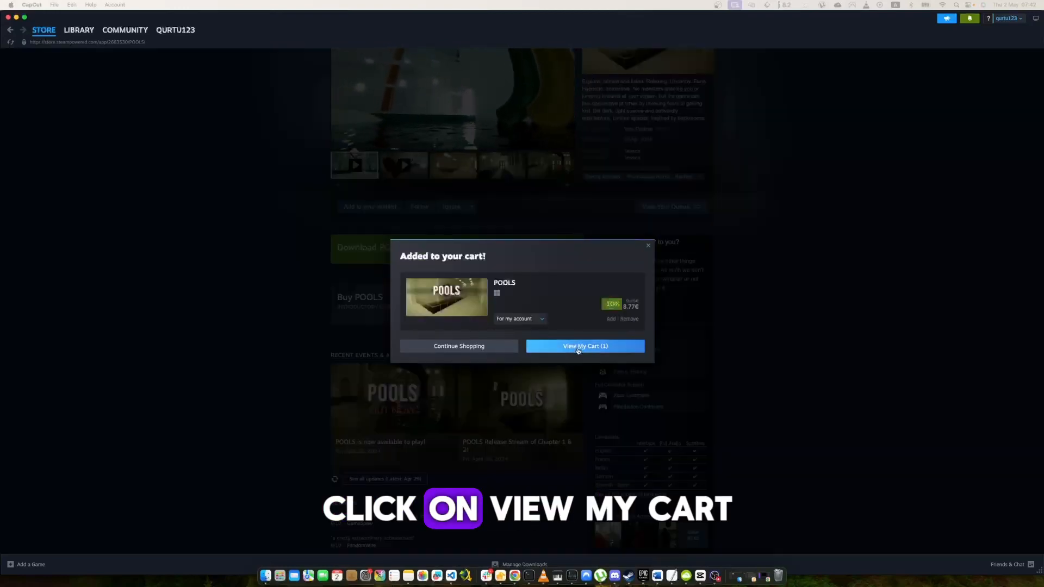
{"action": "left_click", "coordinate": [584, 346]}
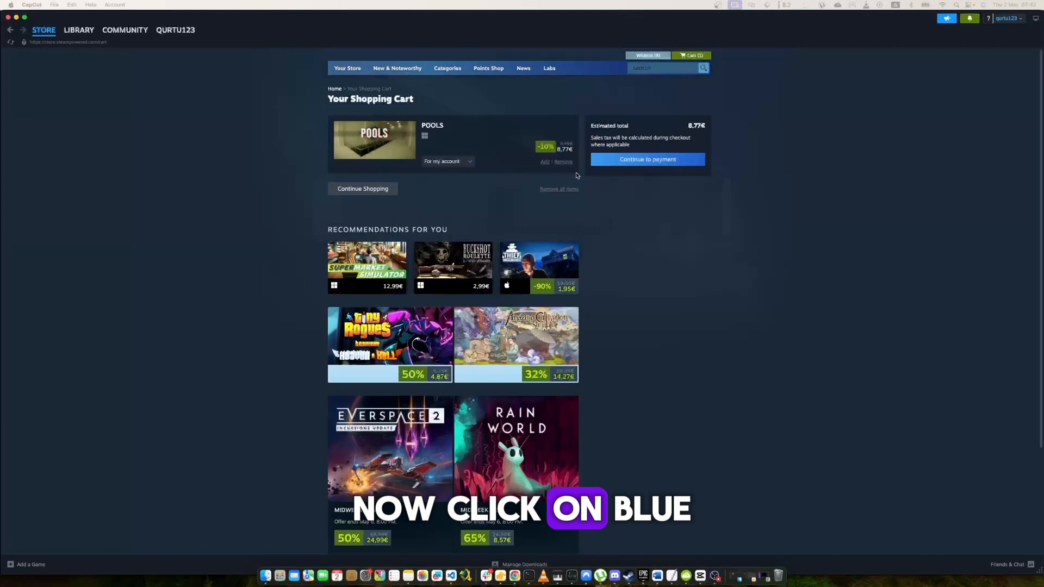
{"action": "left_click", "coordinate": [647, 159]}
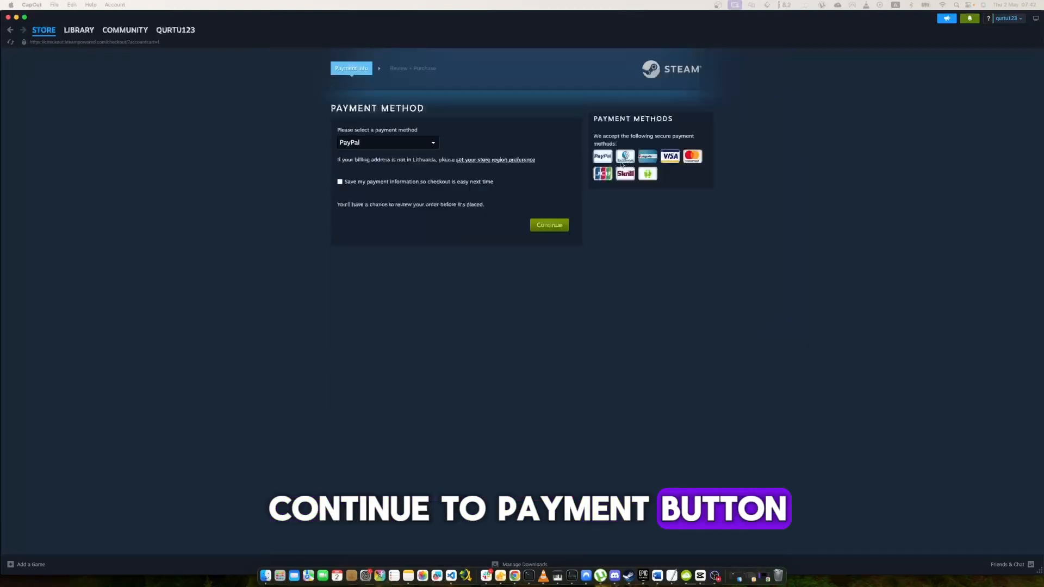
- Try MasterCard in the checkout payment method dropdown, ending with PayPal selected again
{"action": "left_click", "coordinate": [386, 142]}
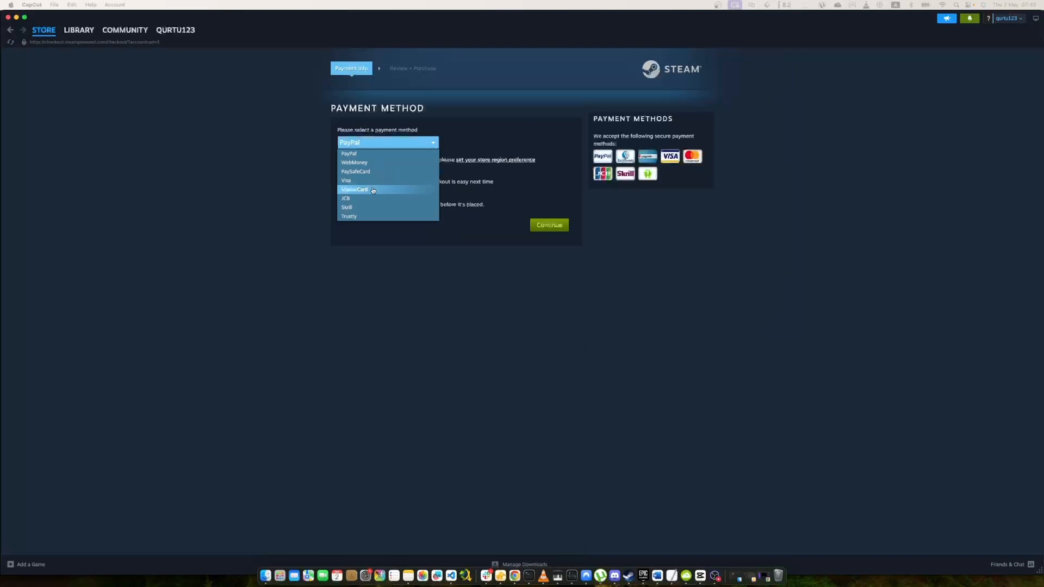
{"action": "left_click", "coordinate": [354, 190]}
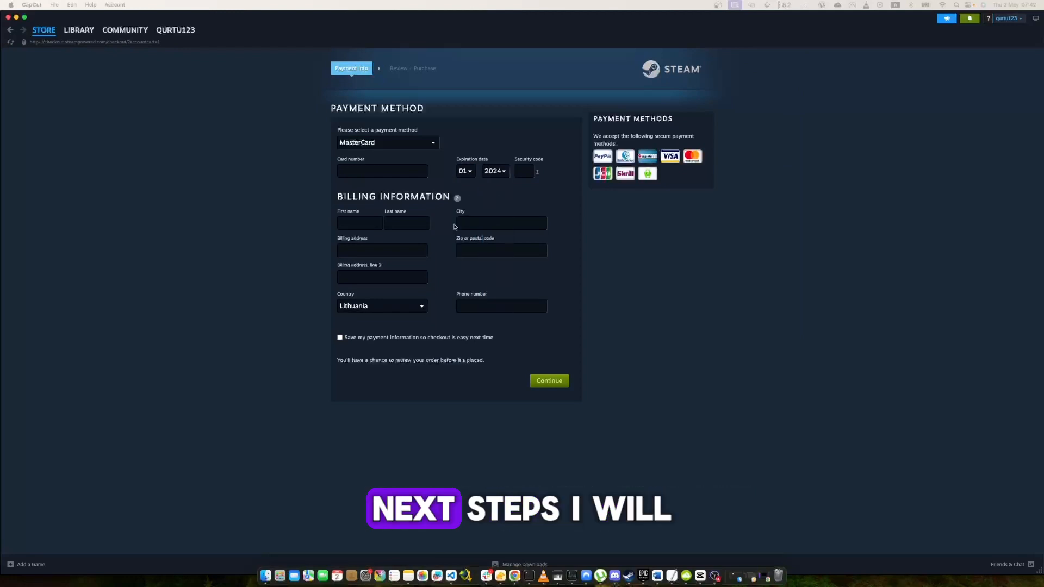
{"action": "left_click", "coordinate": [548, 380]}
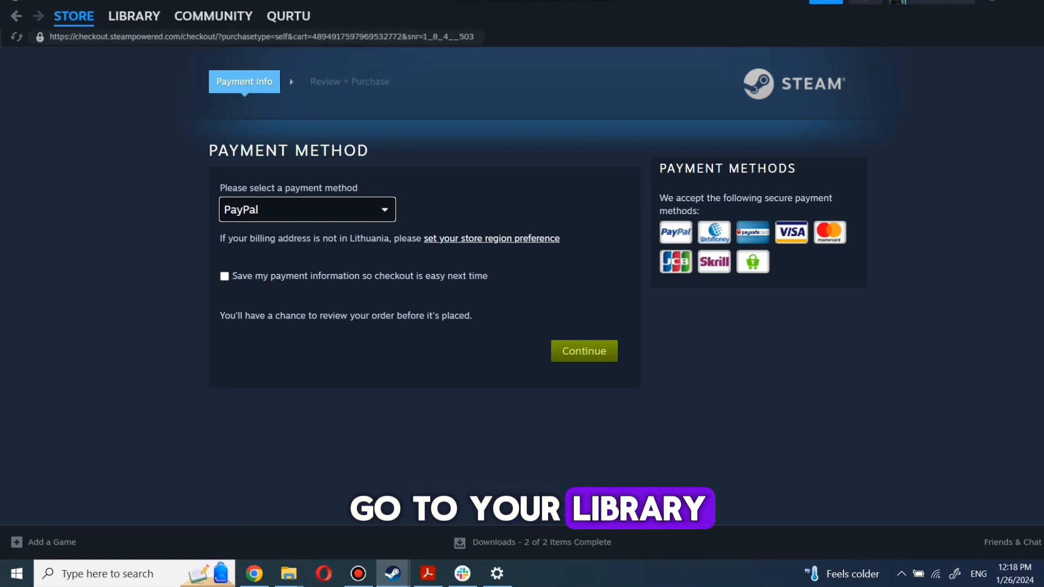
- Select Bloons TD 6 in the Steam library and bring up its install dialog
{"action": "left_click", "coordinate": [134, 16]}
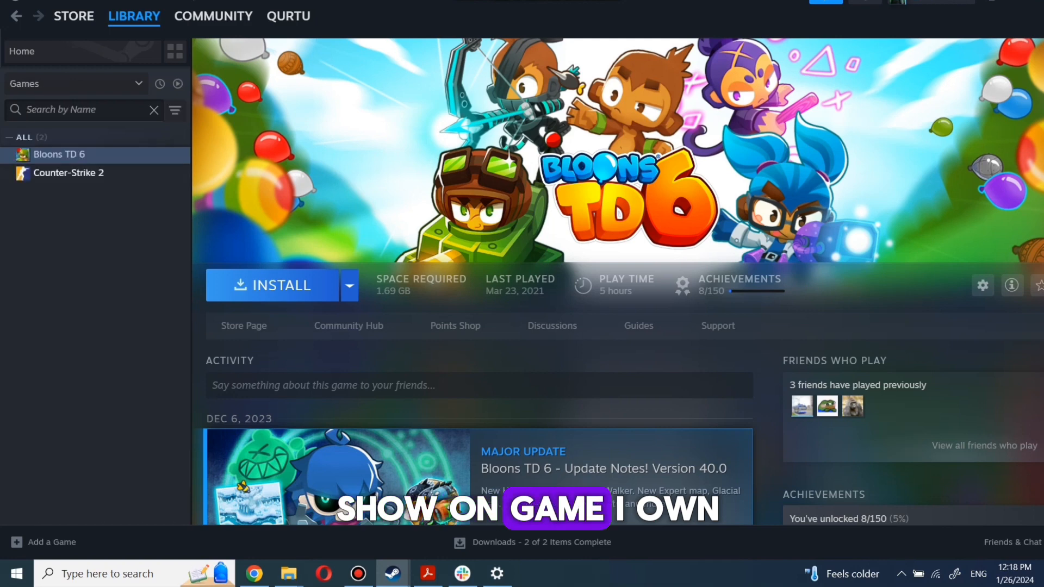
{"action": "left_click", "coordinate": [68, 173]}
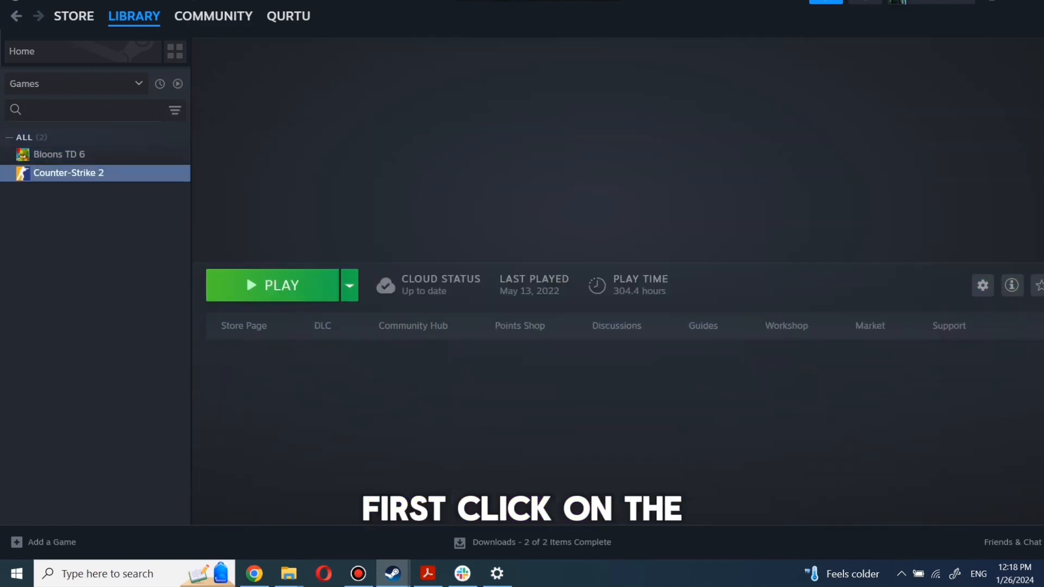
{"action": "left_click", "coordinate": [60, 154]}
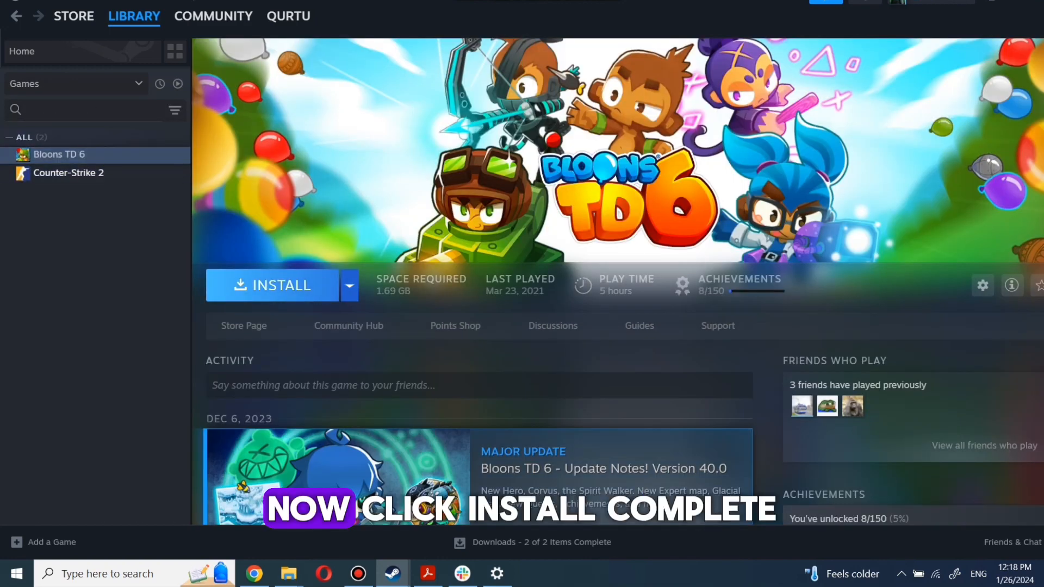
{"action": "left_click", "coordinate": [281, 285]}
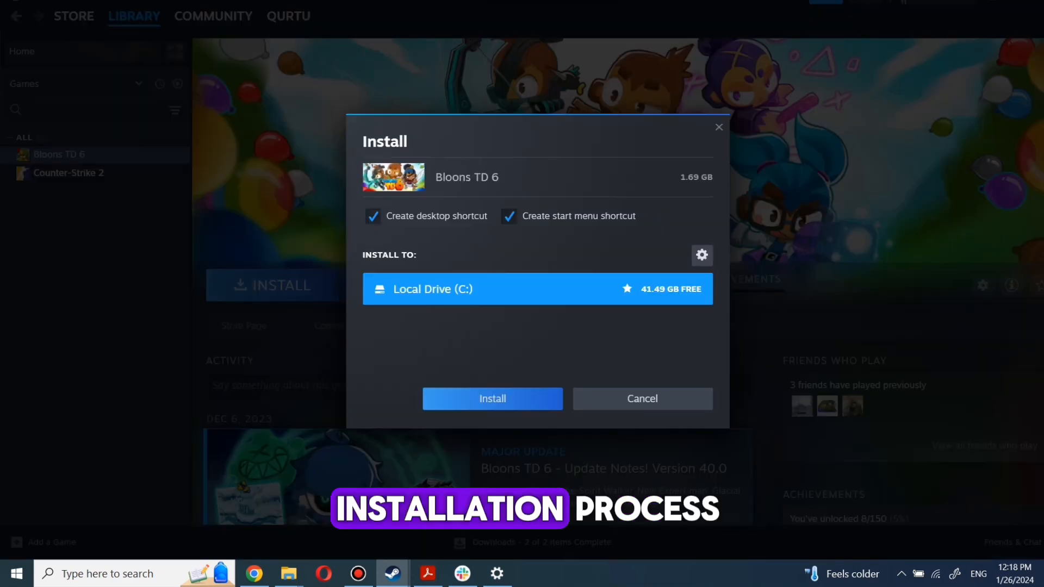
- Install Bloons TD 6 to Local Drive (C:) and launch it with PLAY
{"action": "left_click", "coordinate": [492, 398]}
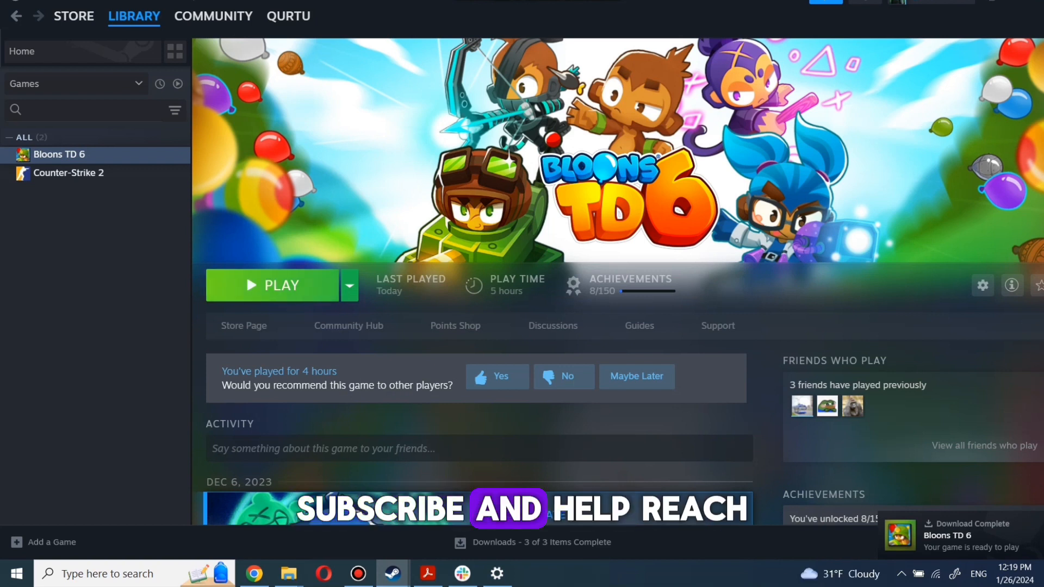
{"action": "left_click", "coordinate": [273, 285]}
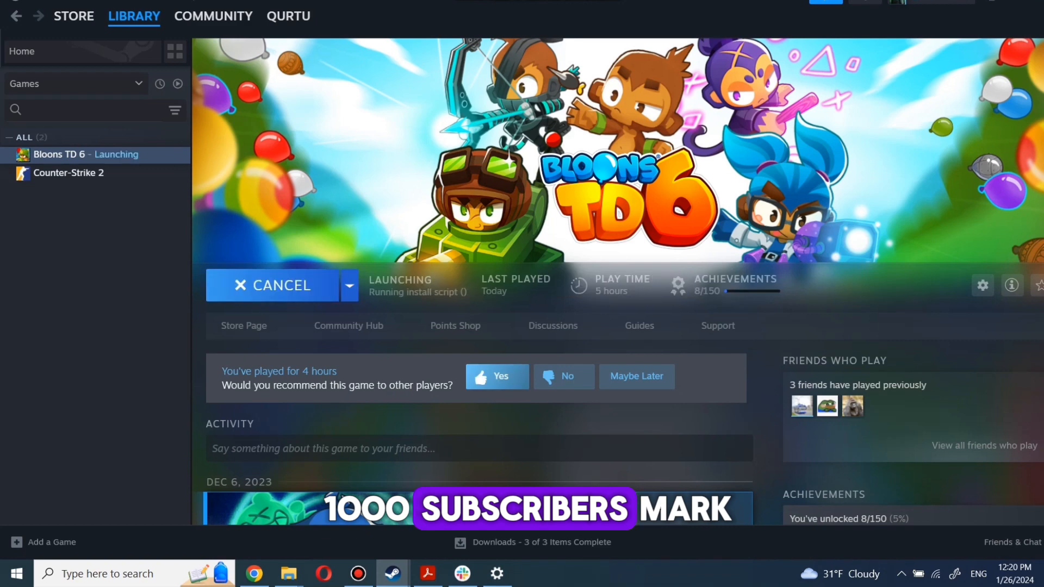